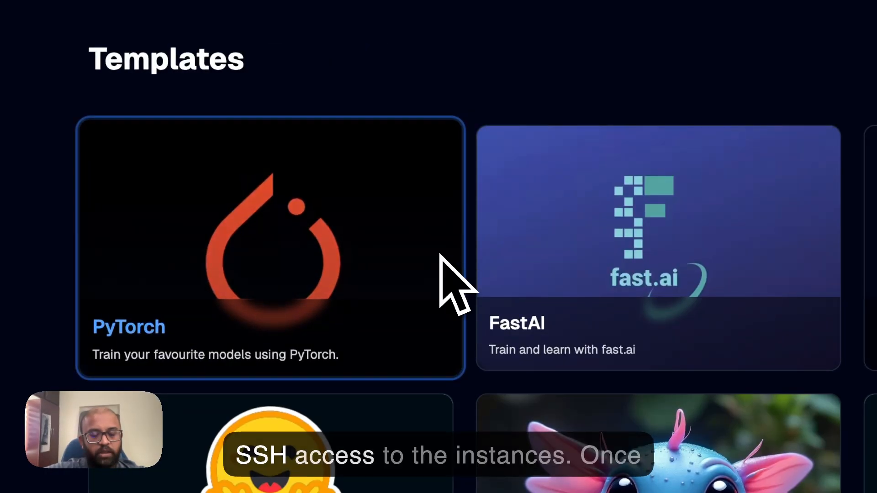
Step: Launch a PyTorch-template instance on 1 x A5000Pro with 100 GB storage
click(270, 246)
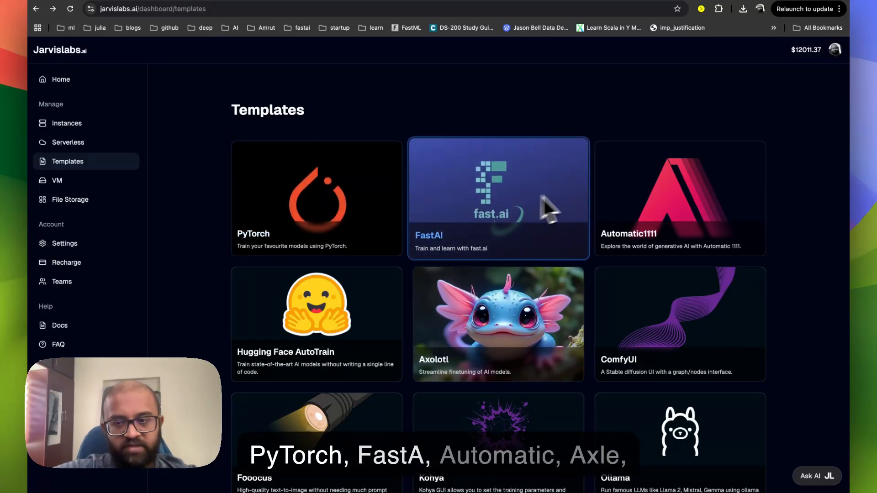
scroll(down, 3)
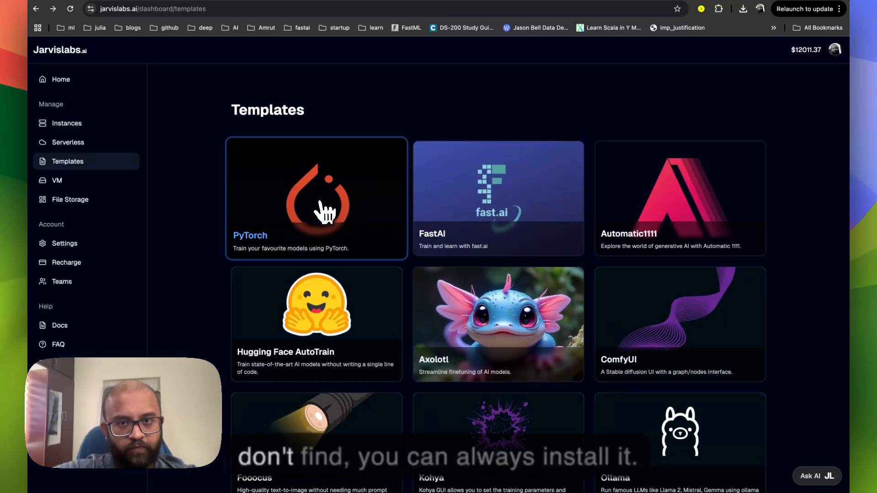
click(321, 210)
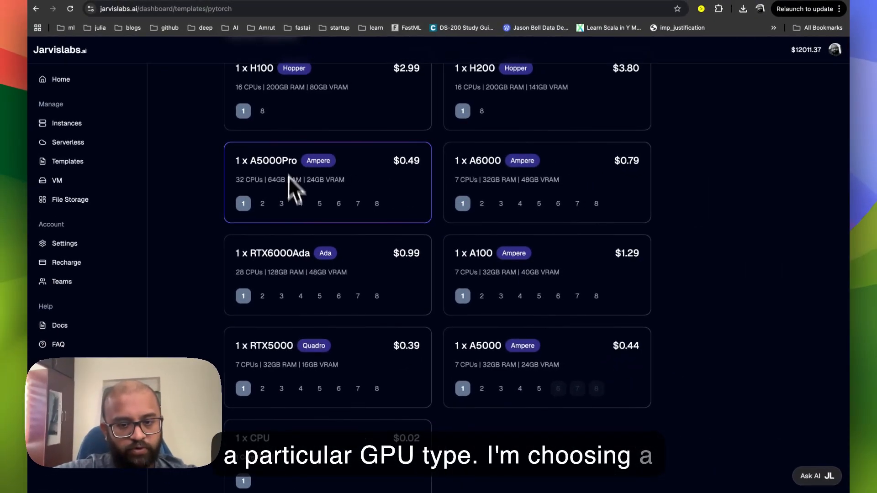
scroll(down, 3)
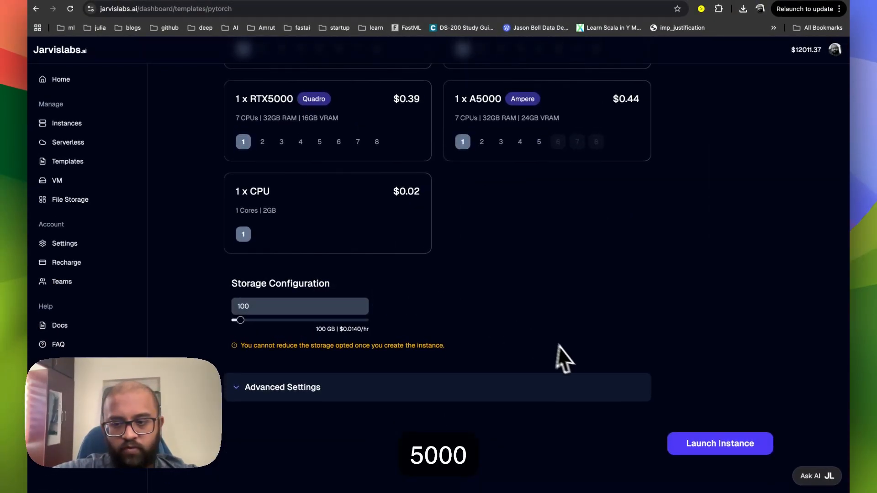
click(720, 444)
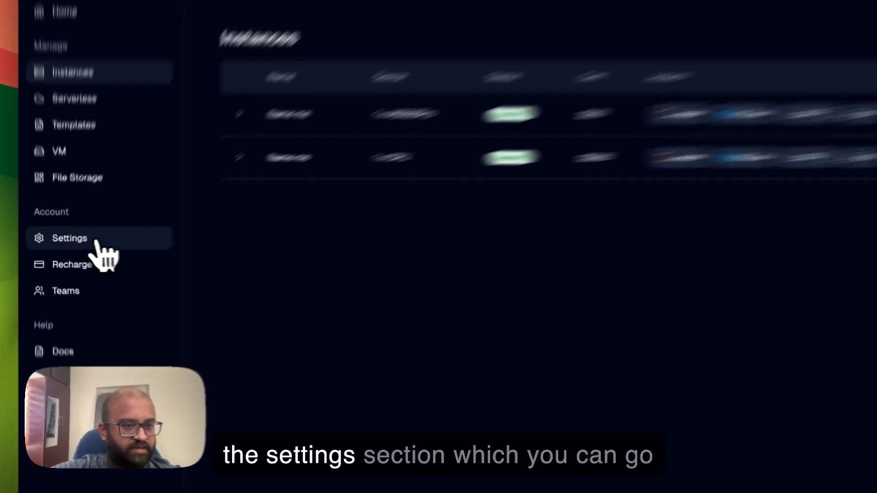
Step: Check the SSH section in account settings, then return to the Instances list
click(69, 237)
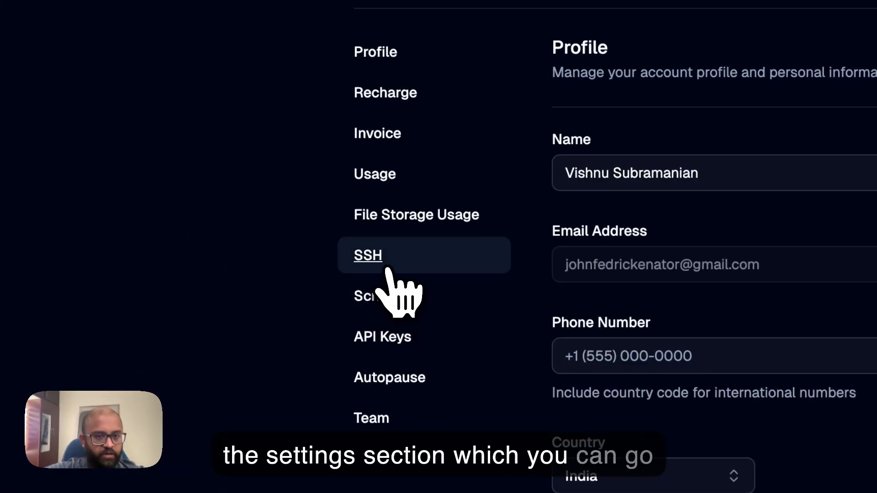
click(367, 256)
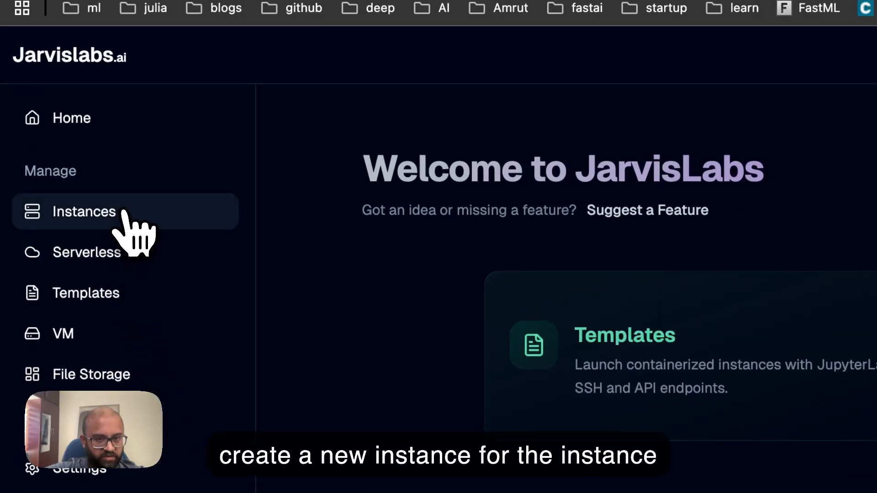
click(84, 212)
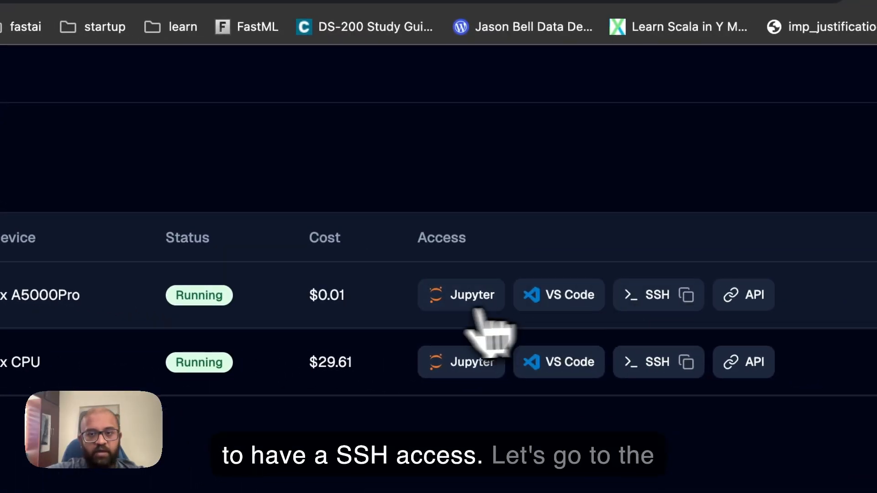
Step: Open Jupyter on the A5000Pro instance and create a Python 3 (ipykernel) notebook
click(461, 294)
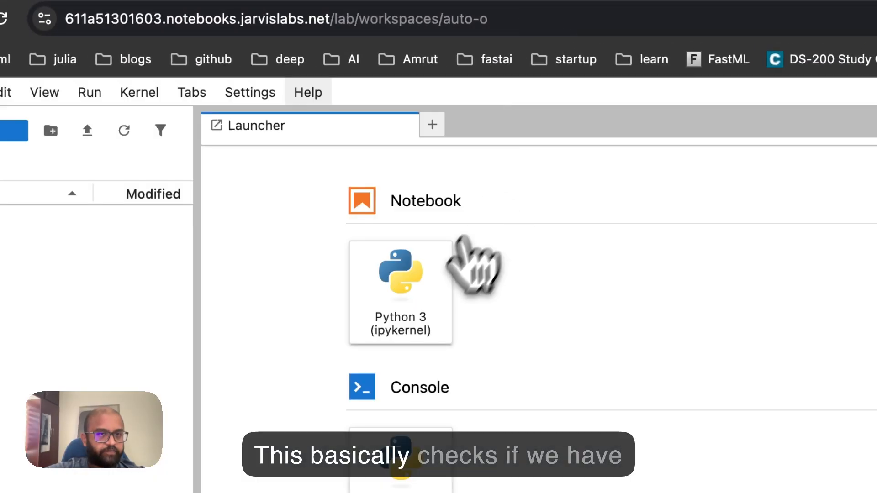
click(400, 274)
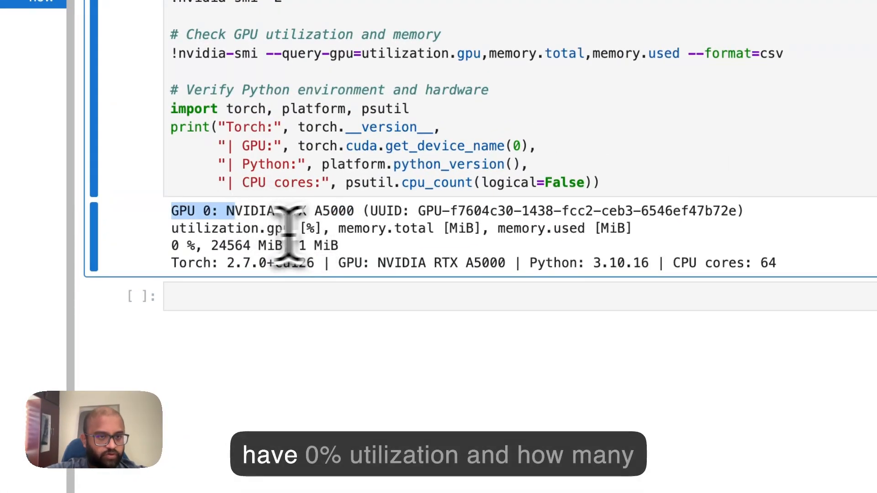
mouse_move(563, 304)
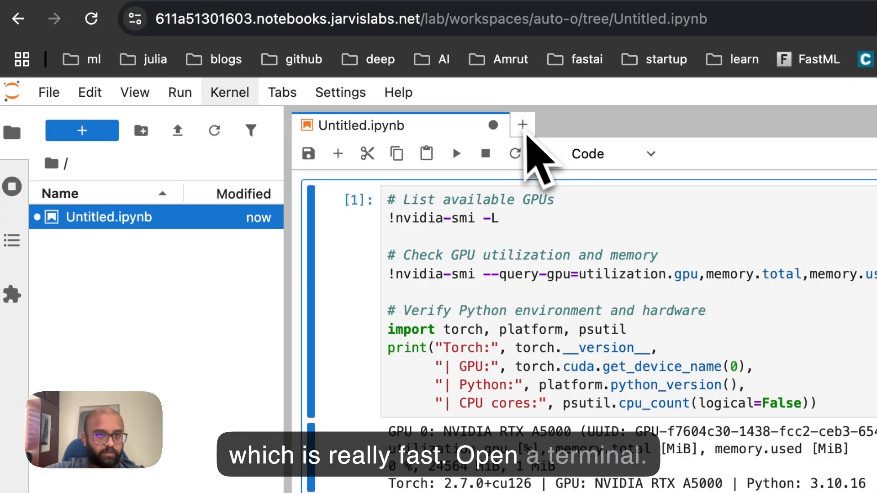
Step: Start a terminal and prepare 'source myenv/bin/activate' for the uv Python 3.12 environment
click(522, 123)
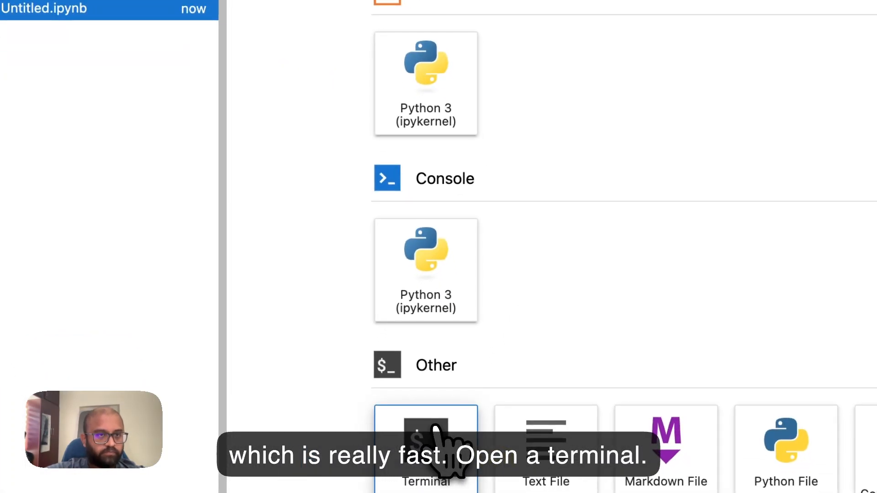
click(425, 436)
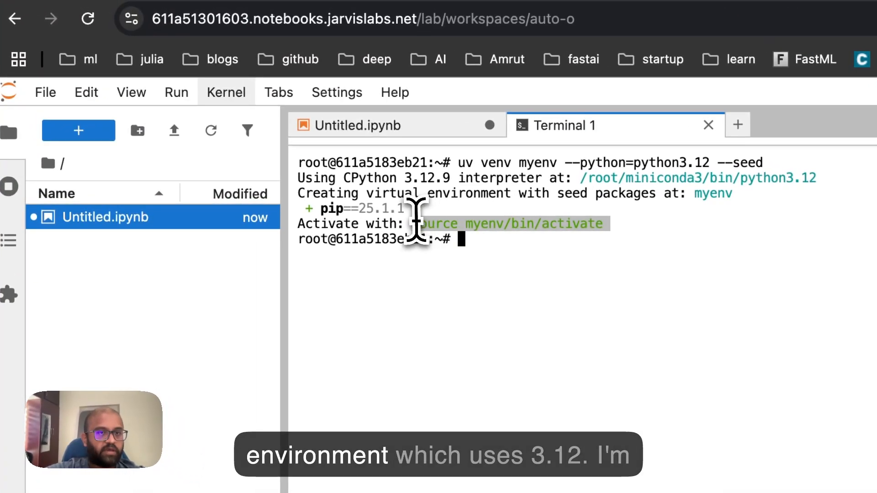
text(source myenv/bin/activate)
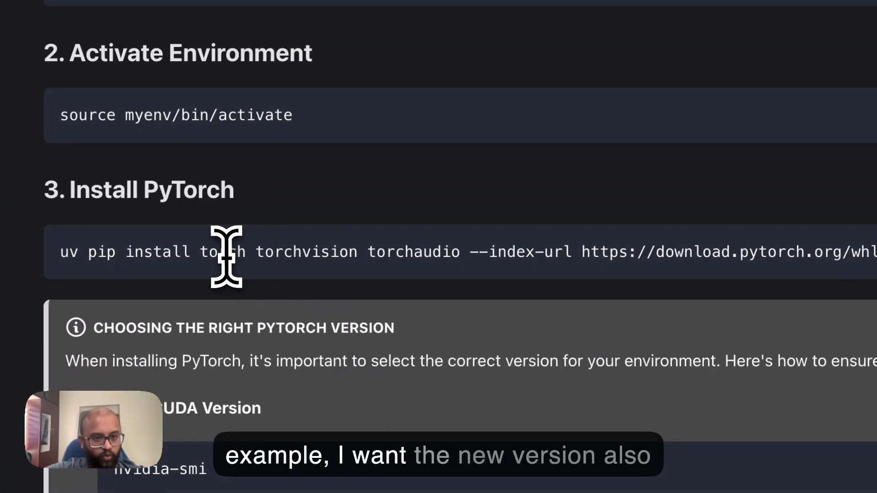
Step: Select the PyTorch install command in the JarvisLabs docs guide
double_click(223, 252)
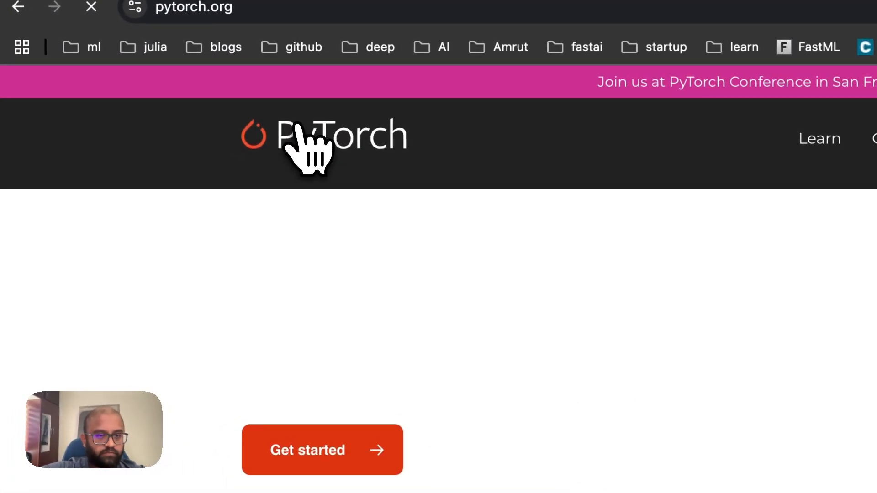
Step: Go to PyTorch's Get Started install matrix and choose Linux as the OS
scroll(down, 3)
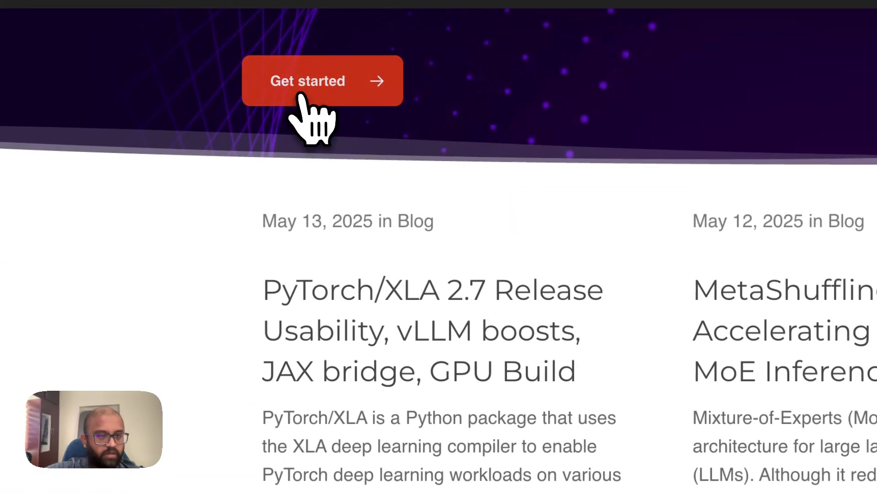
click(307, 81)
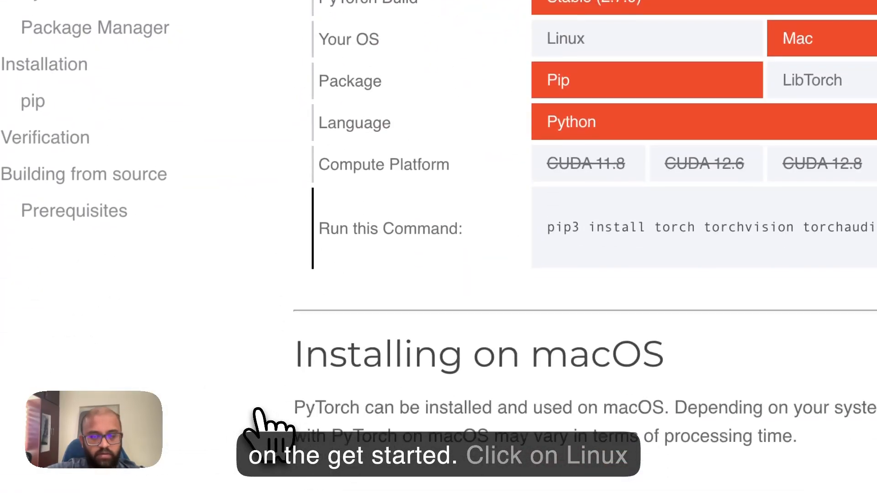
click(264, 169)
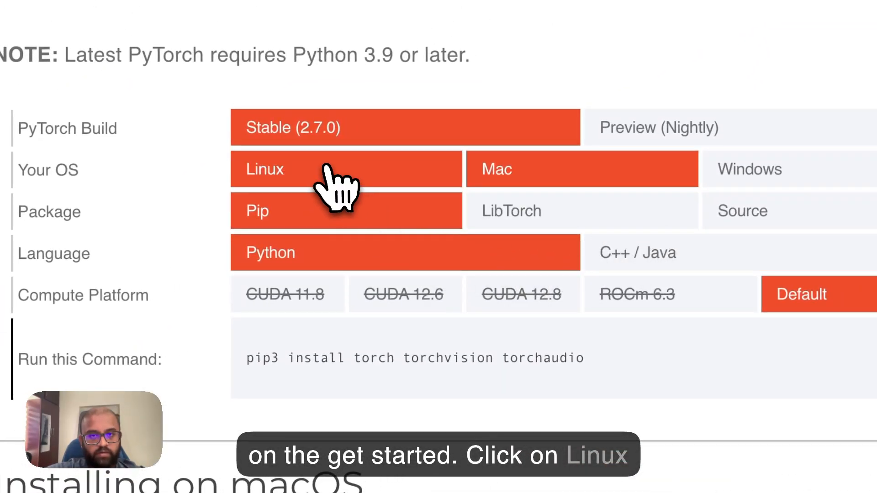
click(523, 294)
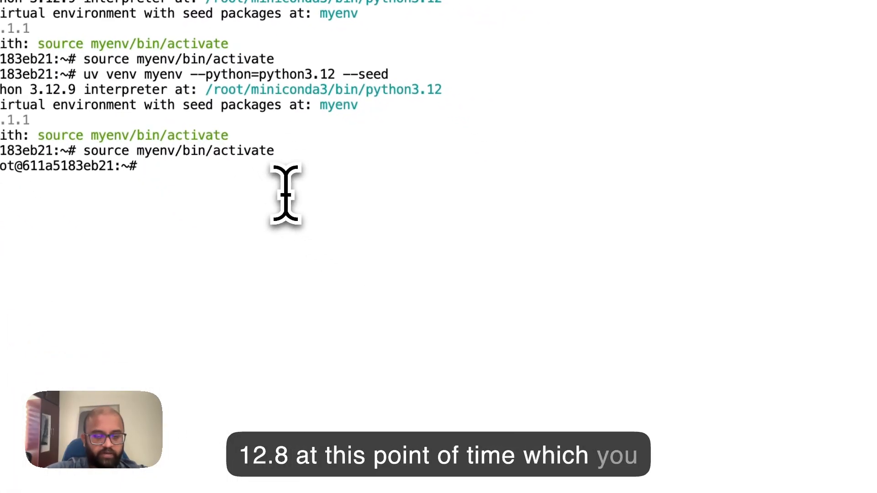
Step: Run nvidia-smi in the activated myenv terminal to check the CUDA version
text(nvidia-sm)
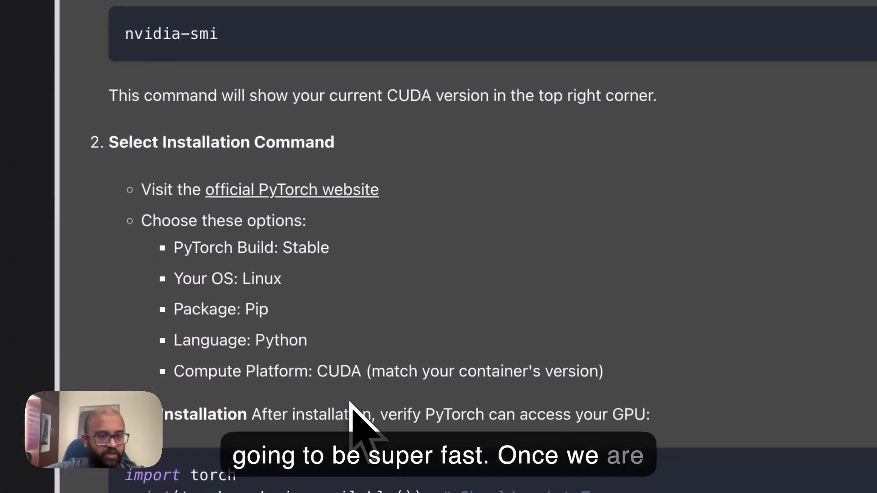
Step: Select the ipykernel install command in the docs and return to the terminal session
scroll(down, 3)
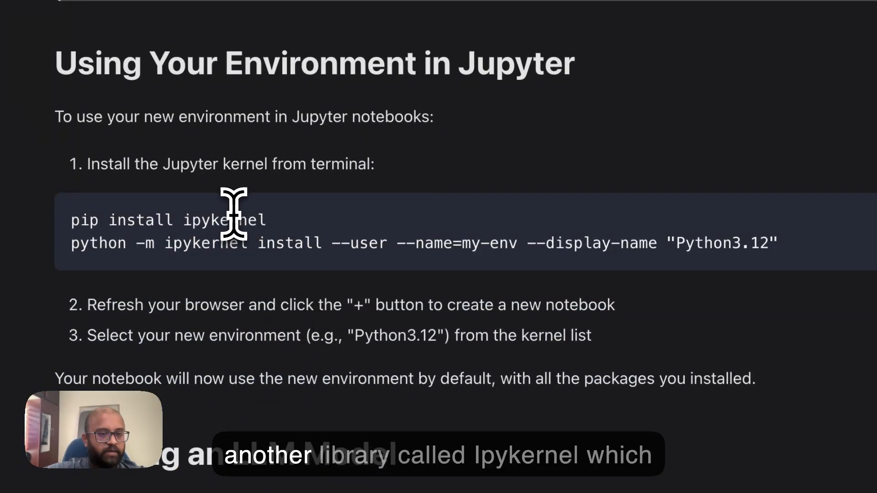
double_click(223, 220)
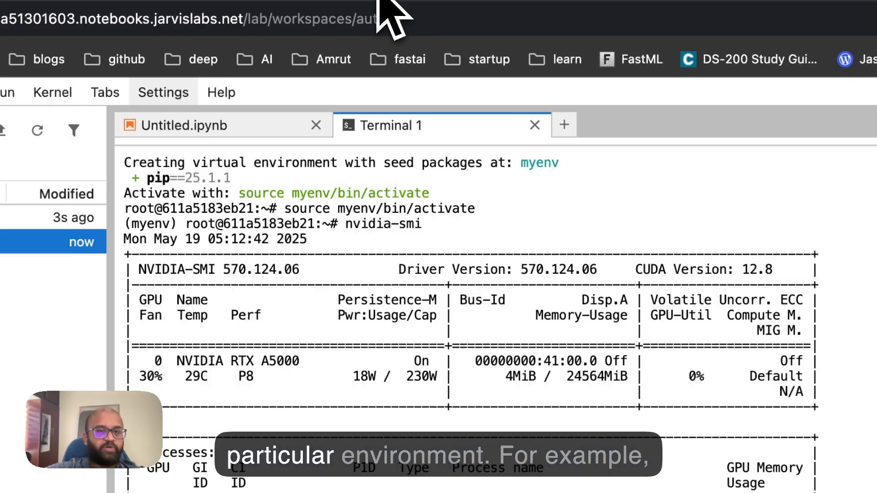
click(563, 124)
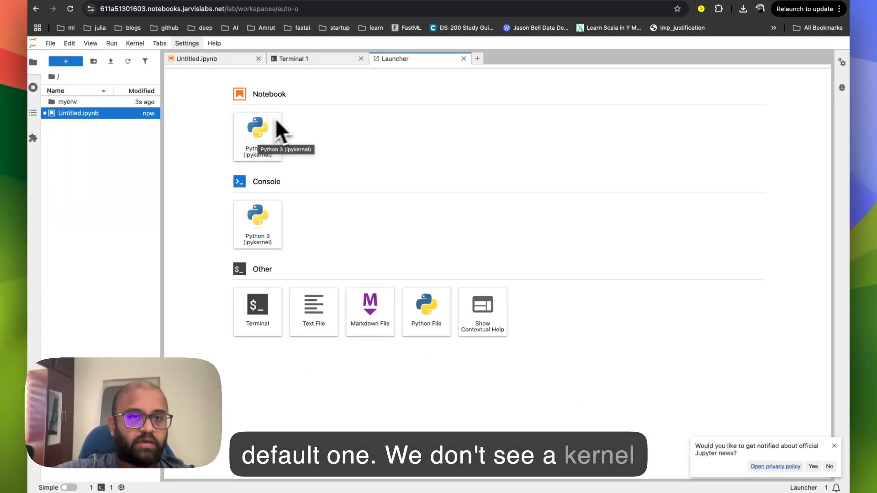
mouse_move(310, 68)
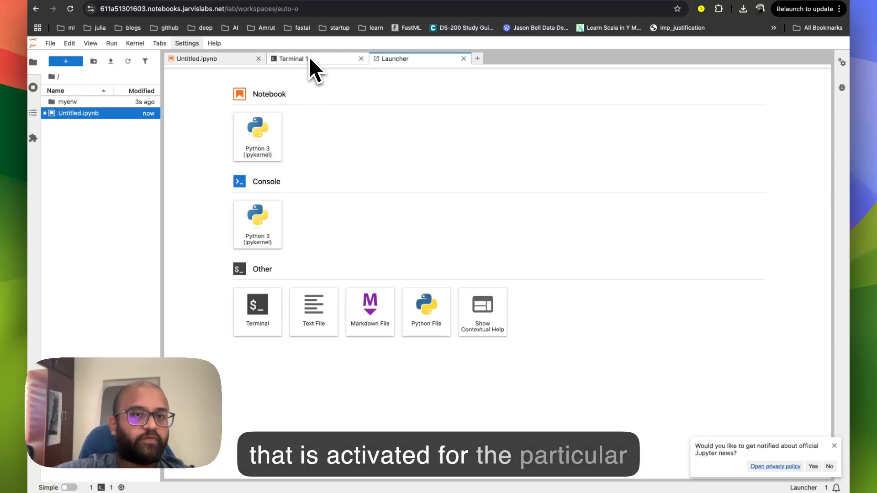
click(298, 58)
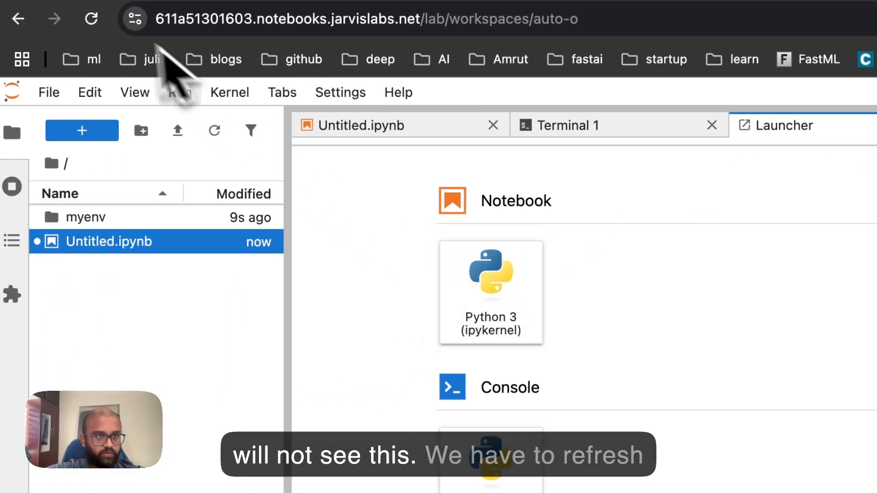
Step: Reload JupyterLab and create a notebook with the new Python3.12 kernel
click(93, 17)
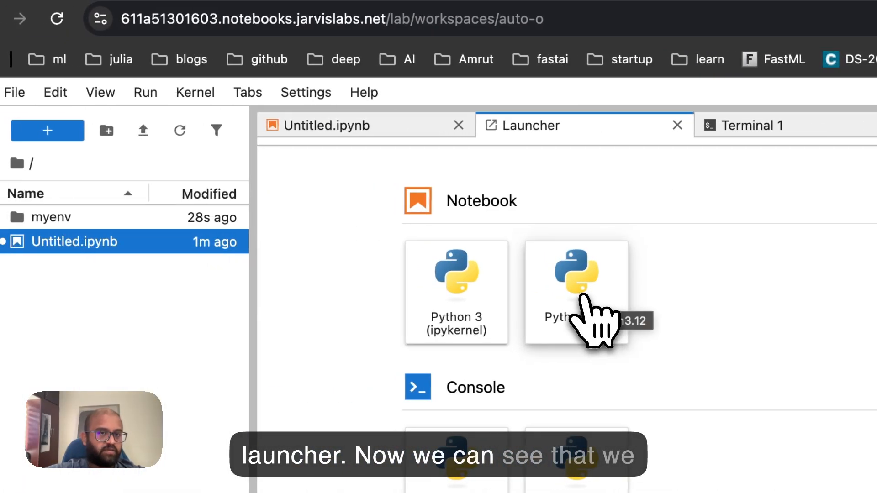
click(576, 274)
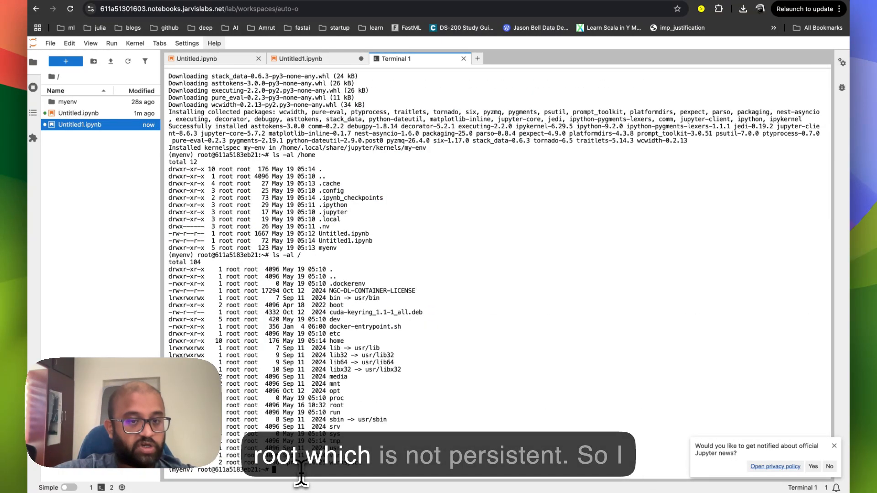
mouse_move(322, 208)
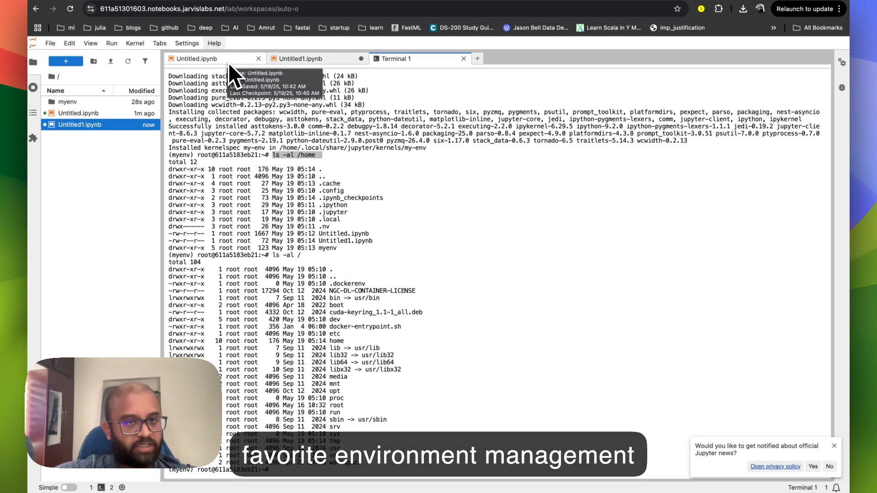
Step: Switch back to the Untitled.ipynb notebook after listing /home and / contents
click(314, 58)
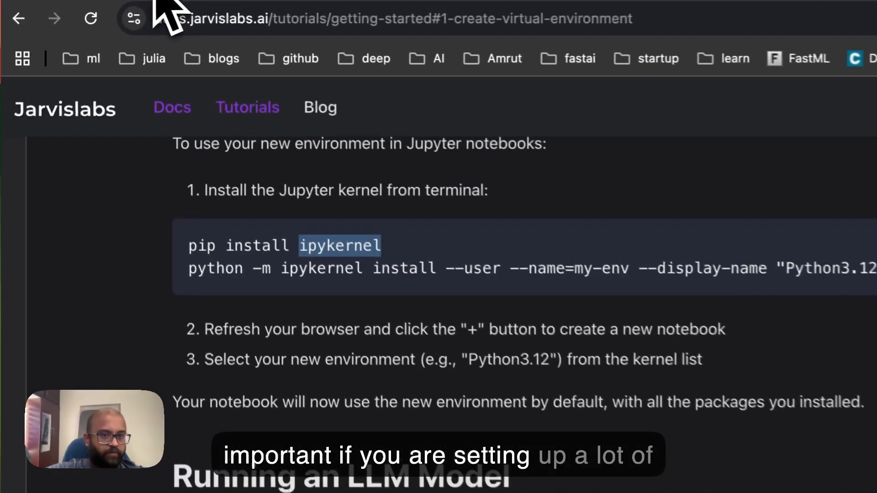
Step: Run the docs' uv pip install command for hf-xet, jupyter and ipywidgets inside myenv in Terminal 1
scroll(down, 3)
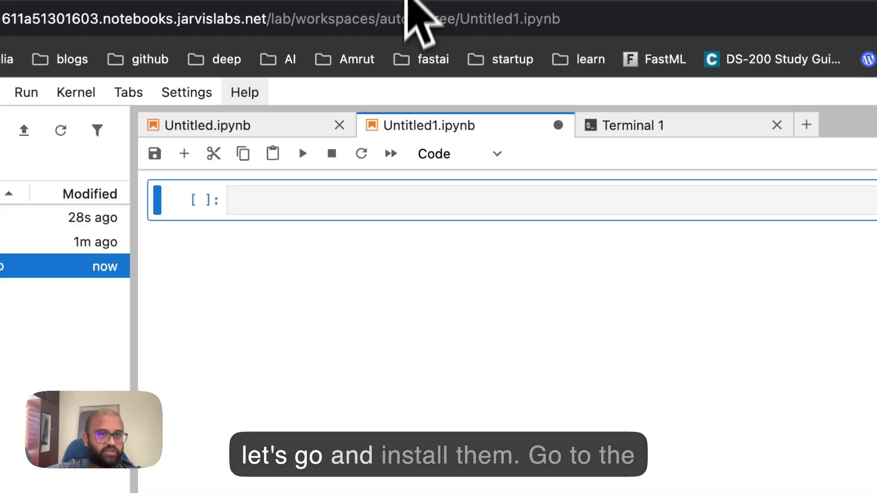
click(634, 125)
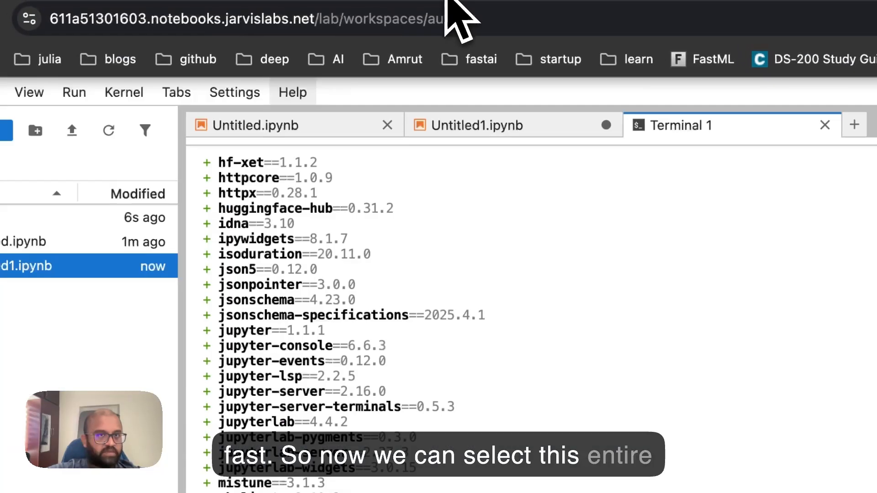
Step: Run the Qwen/Qwen3-8B loading cell in Untitled1.ipynb, starting the model download
click(475, 124)
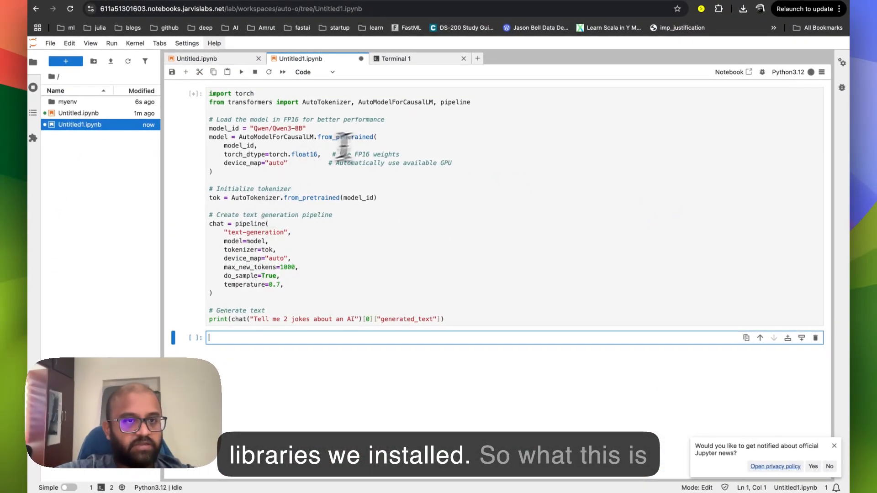
mouse_move(299, 126)
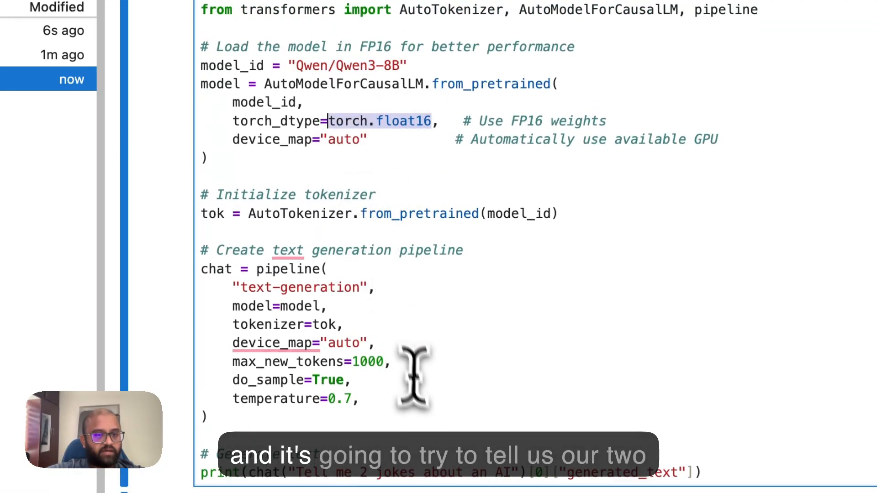
scroll(down, 3)
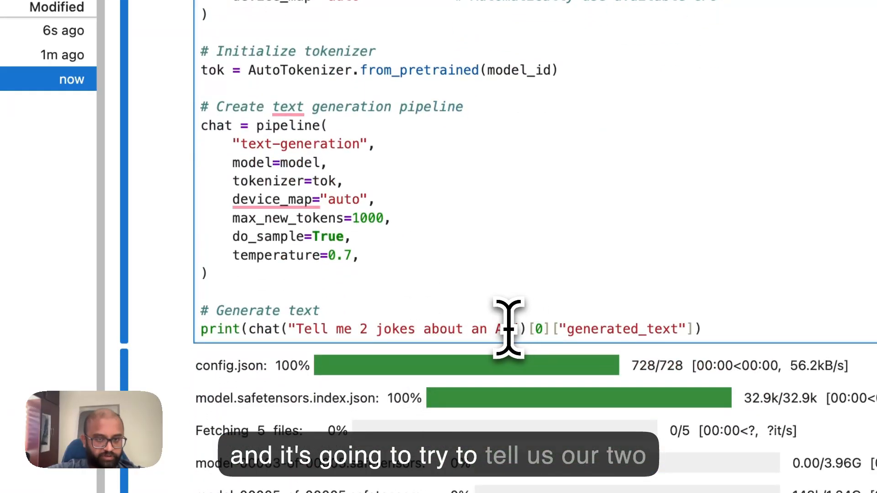
Step: Watch the Qwen3-8B download progress bars beneath the running joke-generation cell
scroll(down, 3)
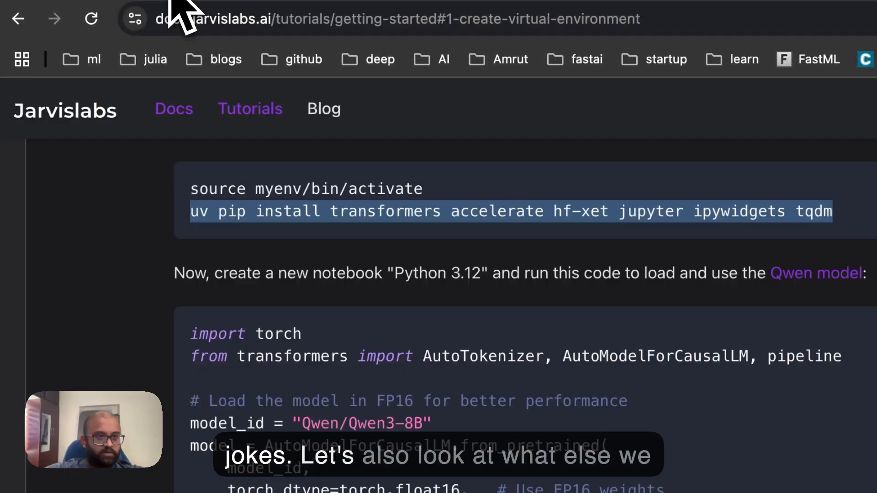
Step: Scroll the docs to the Creating a Web Interface with Gradio section
scroll(down, 3)
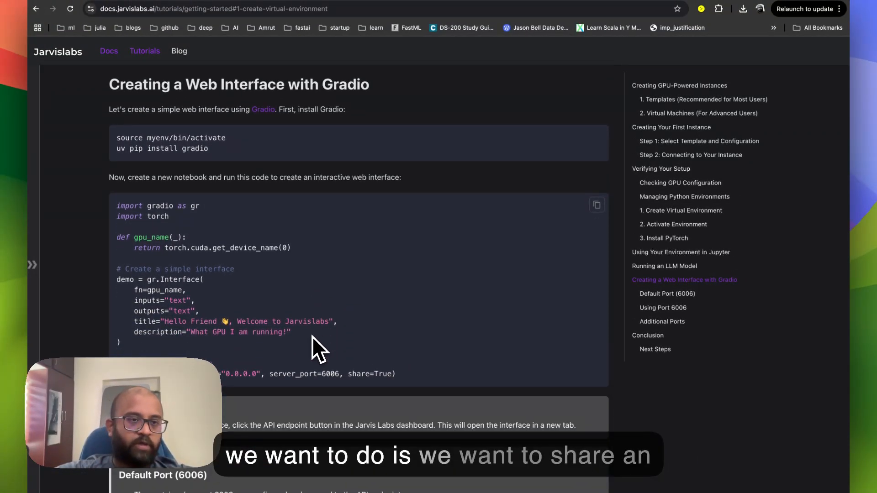
scroll(down, 3)
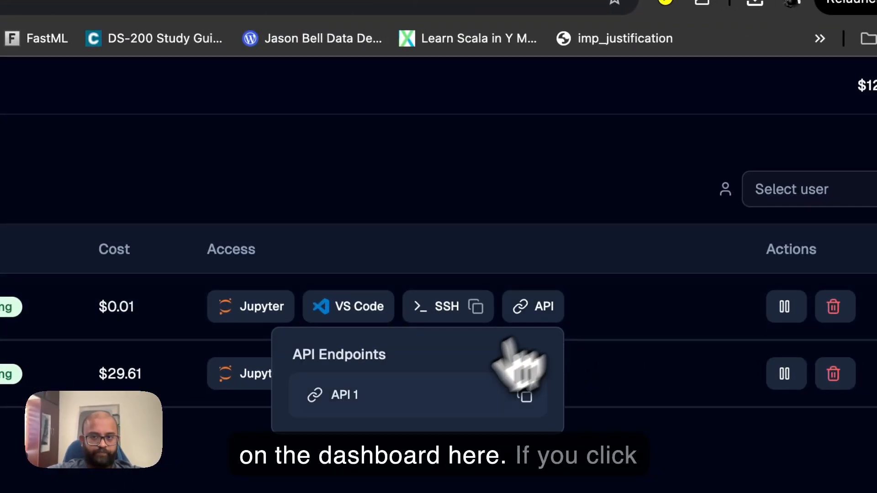
Step: Show the running instance's API Endpoints popup listing API 1
click(343, 395)
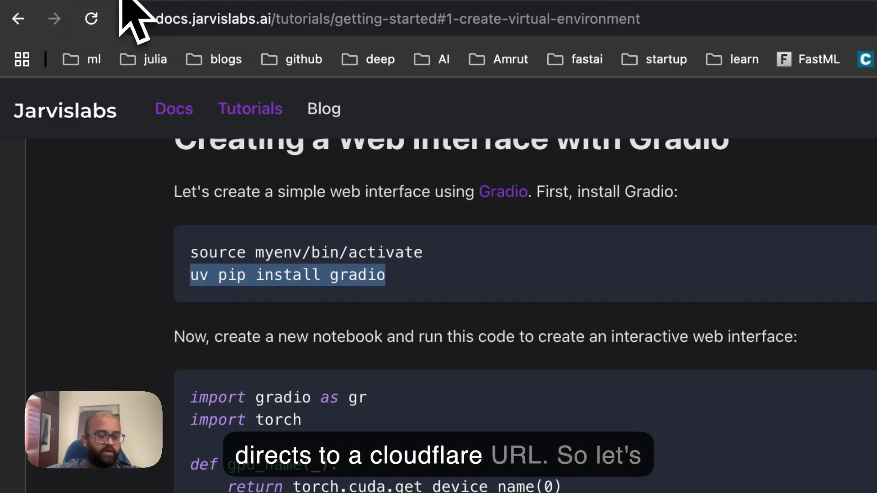
Step: Install gradio into myenv from Terminal 1 with uv pip install gradio
scroll(down, 3)
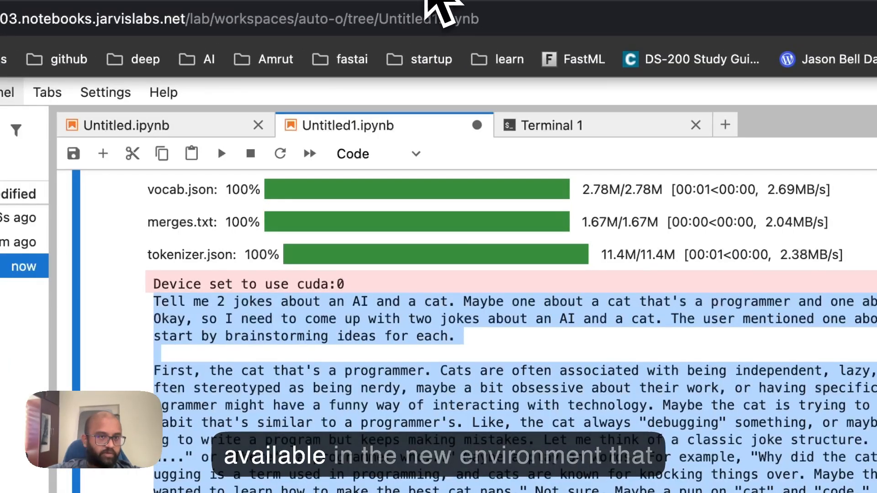
click(551, 125)
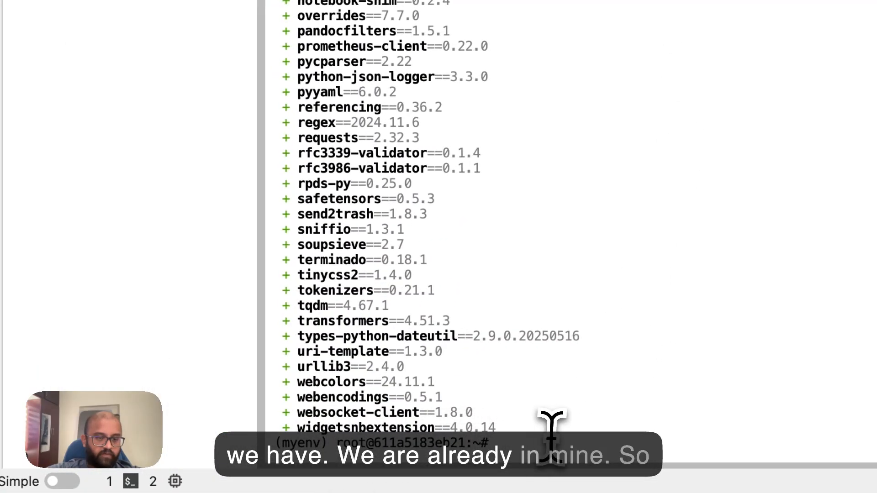
text(uv pip install gradio)
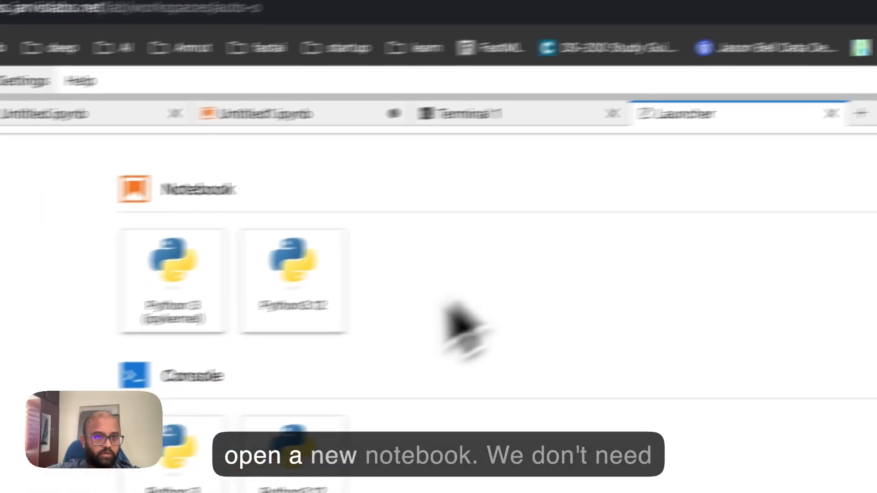
click(172, 265)
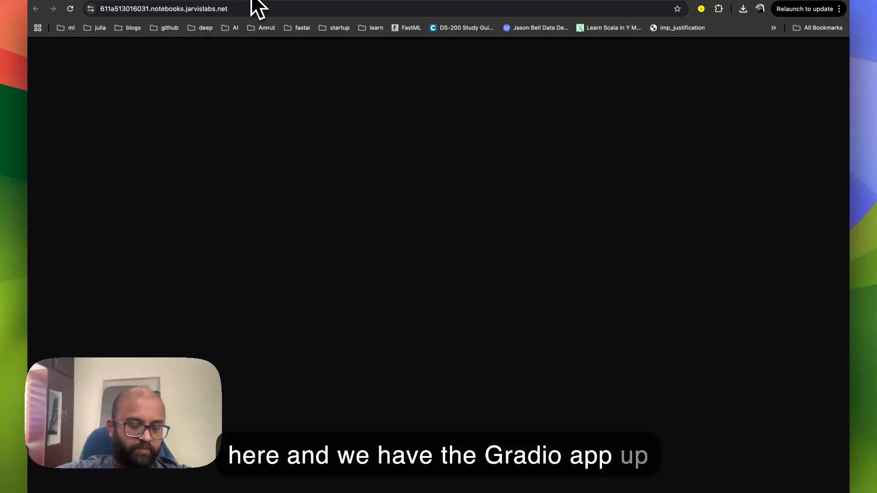
mouse_move(303, 207)
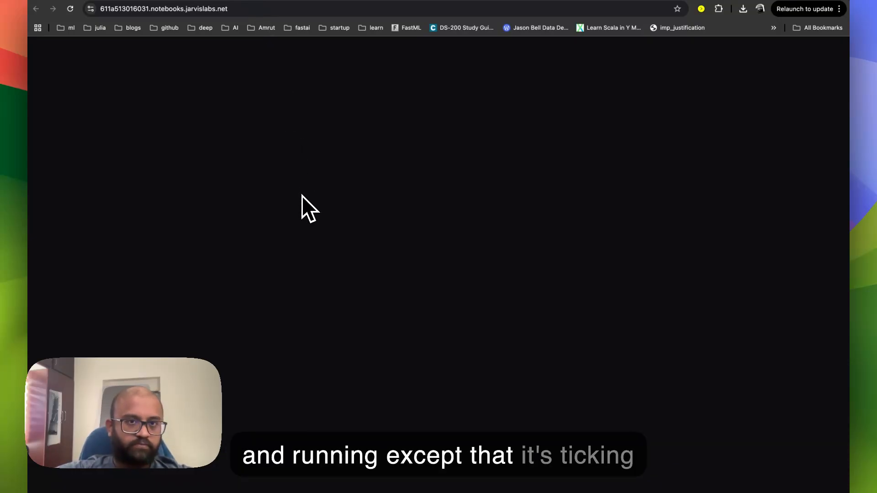
mouse_move(356, 142)
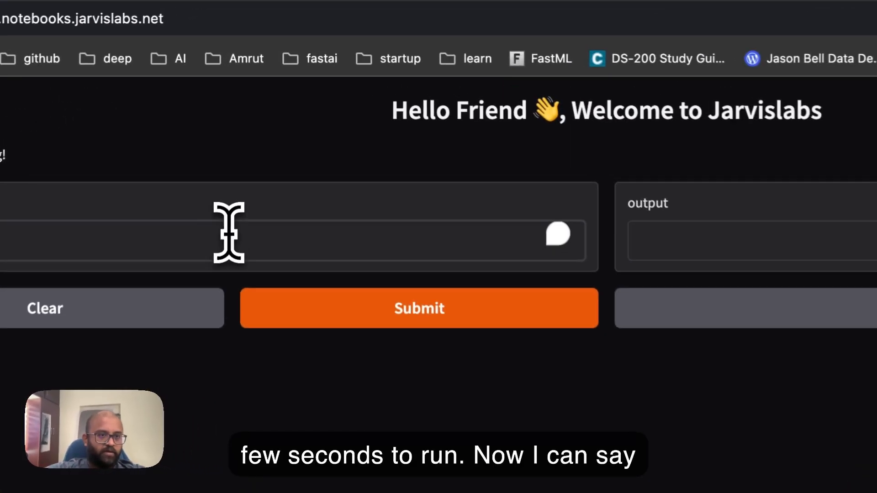
Step: Focus the input textbox of the loaded Hello Friend, Welcome to Jarvislabs Gradio page
click(420, 309)
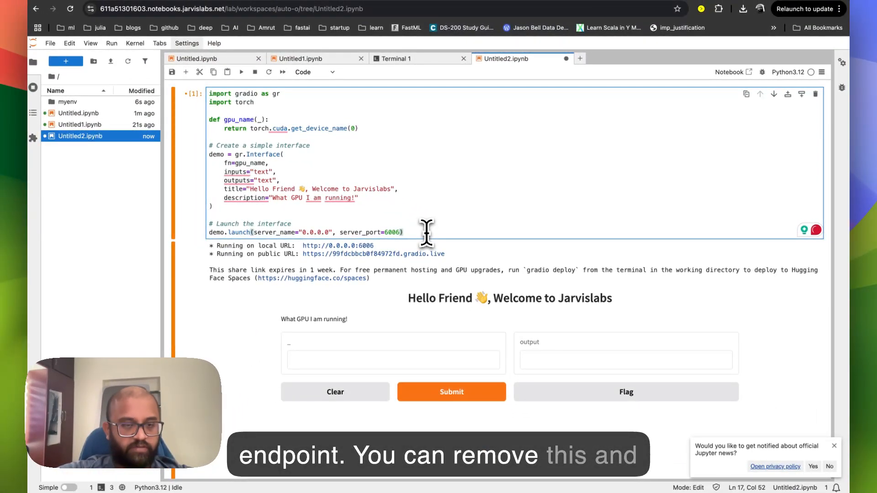
Step: Review the Untitled2.ipynb output showing the Gradio app on port 6006 with its public share link
scroll(down, 3)
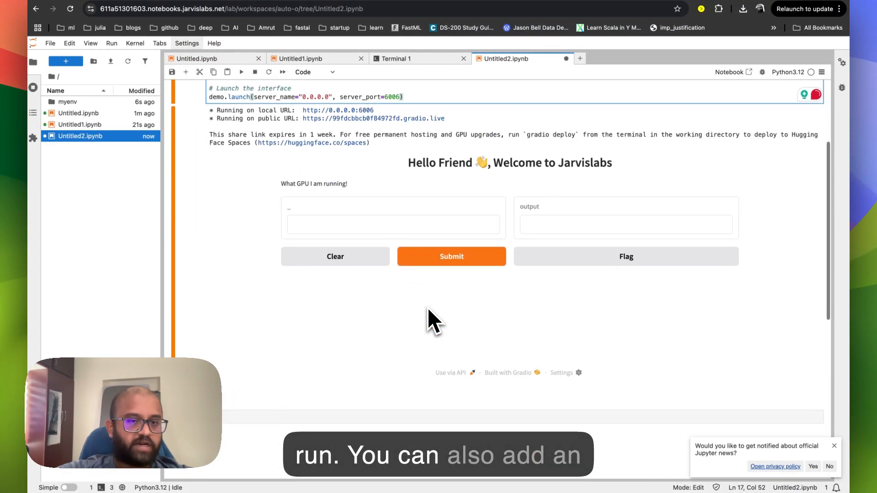